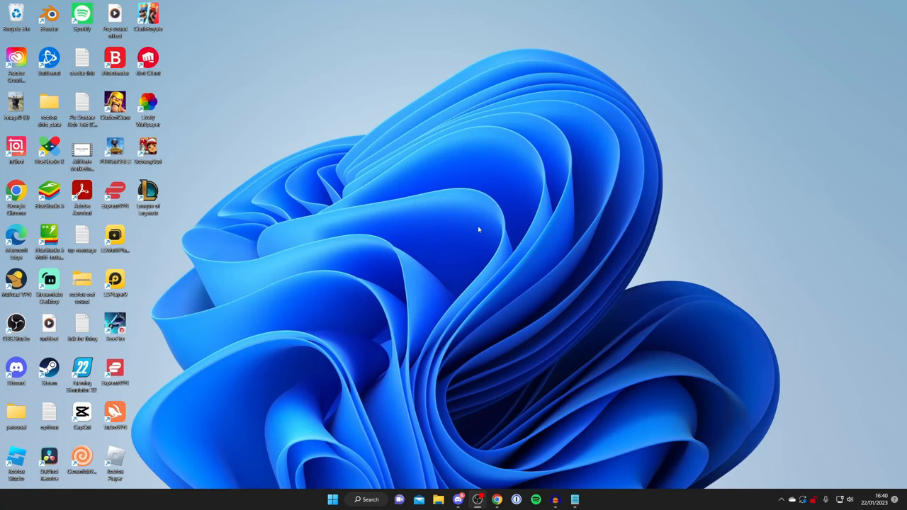
Launch Chrome from the desktop, landing on the Google homepage
click(498, 499)
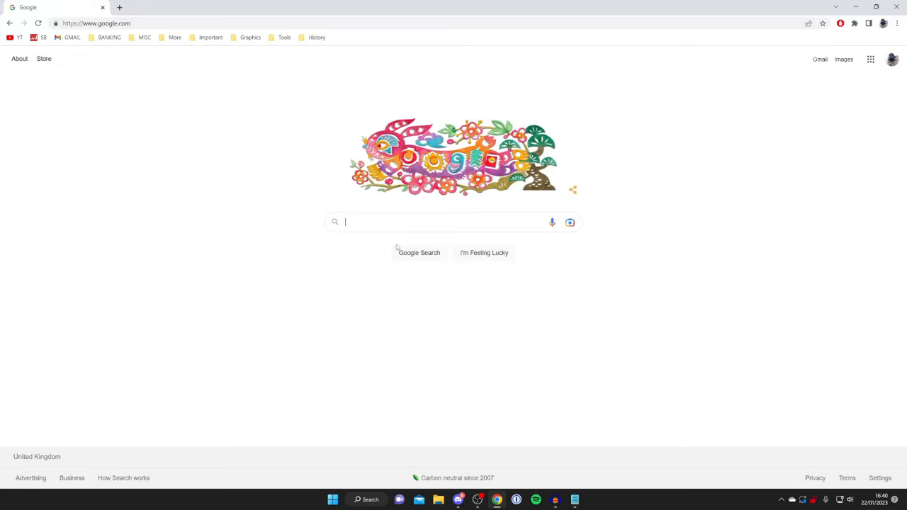
Search Google for 'voicemod' to reach the official voicemod.net site
click(440, 221)
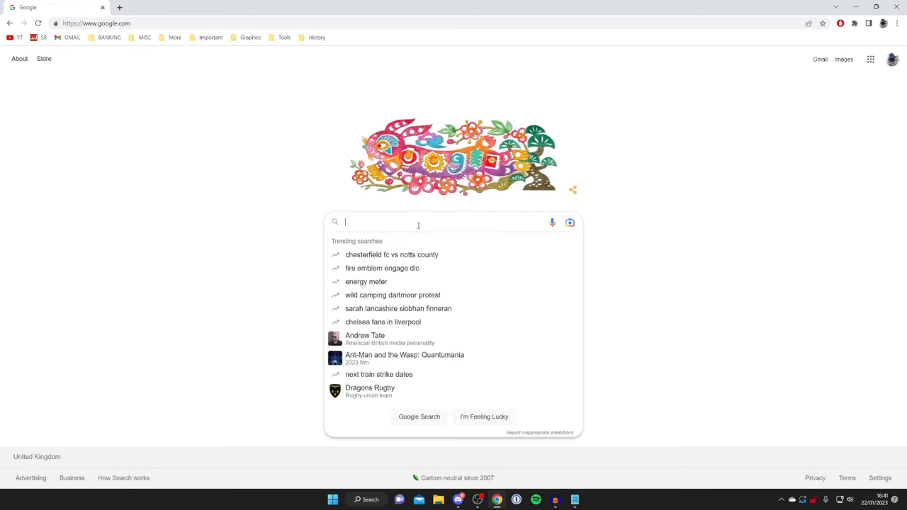
text(voicemod)
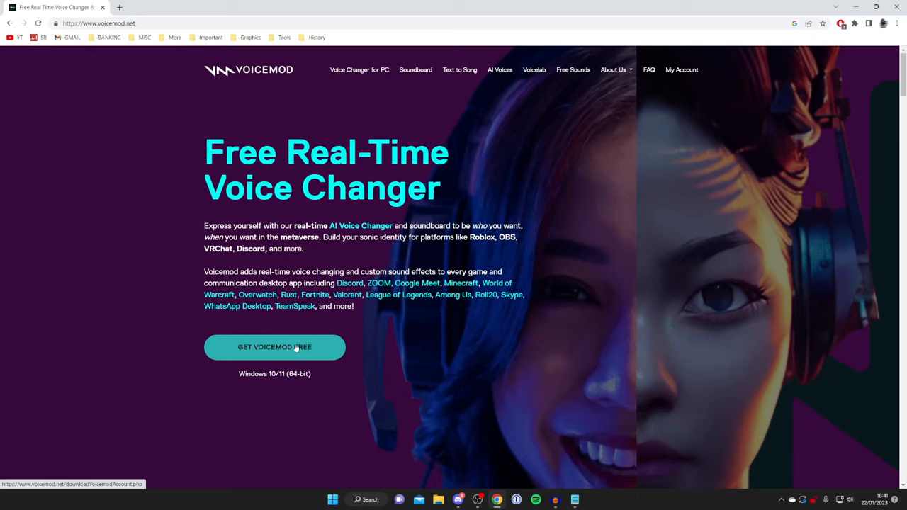
Download the free Voicemod installer for Windows via GET VOICEMOD FREE
click(275, 348)
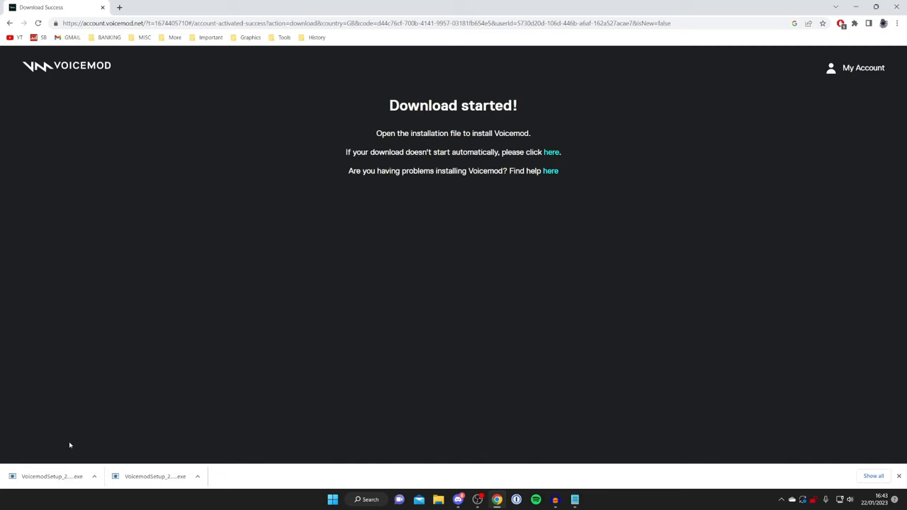
mouse_move(255, 303)
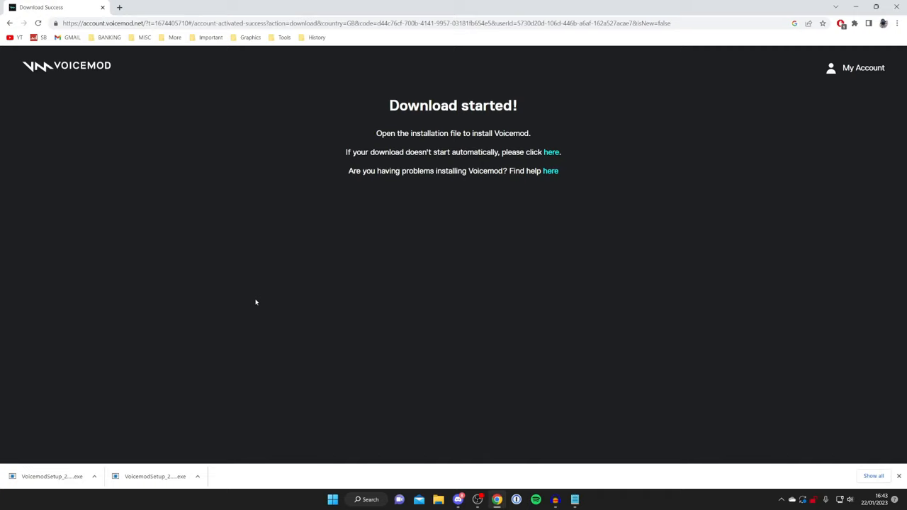
mouse_move(91, 423)
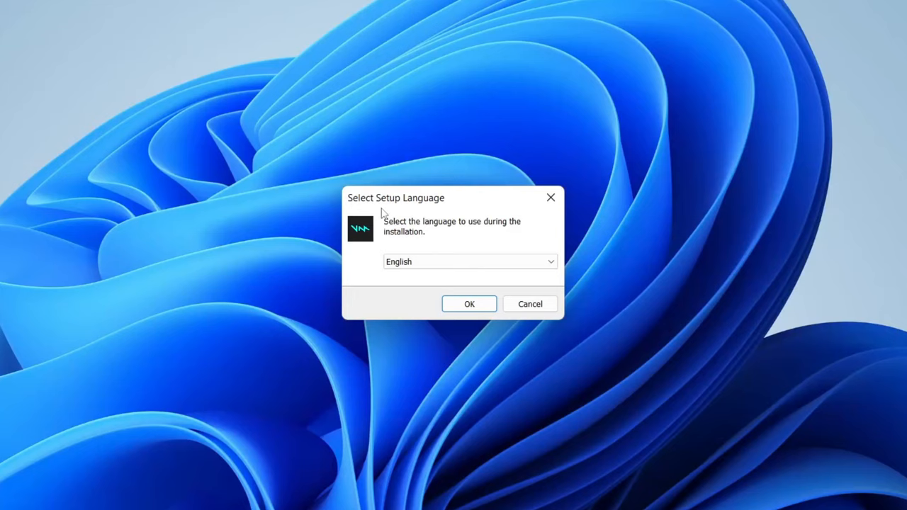
Install Voicemod in English to the default Program Files folder
click(469, 304)
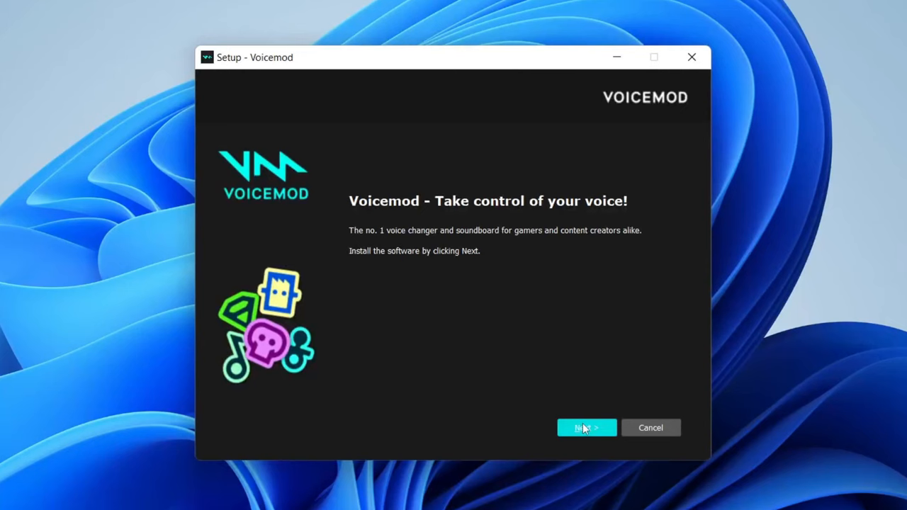
click(587, 428)
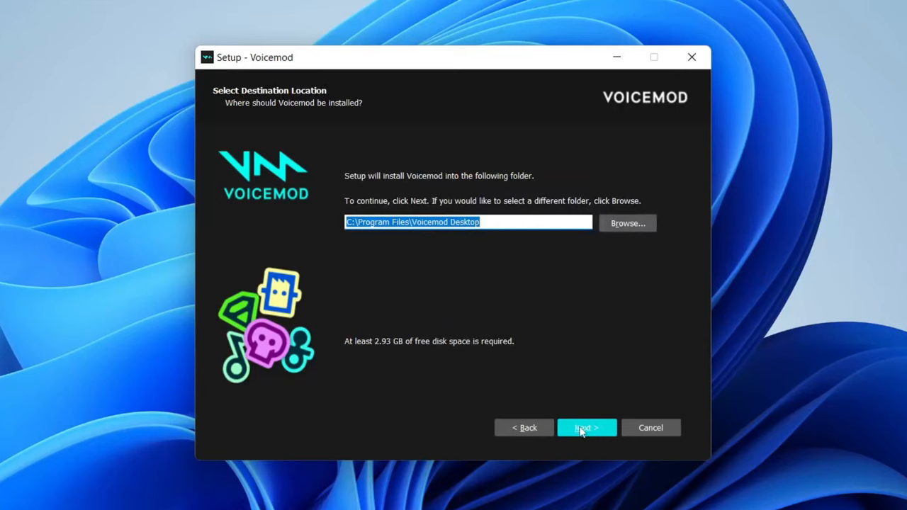
click(587, 429)
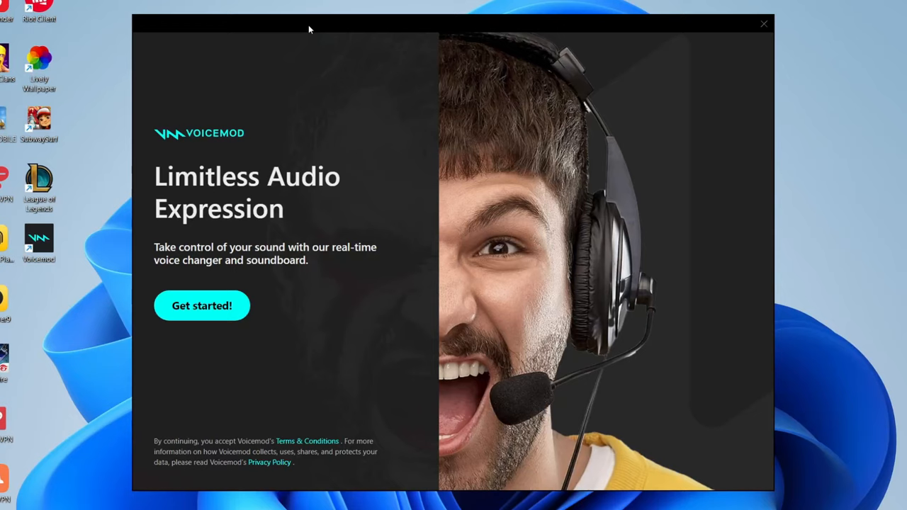
mouse_move(487, 221)
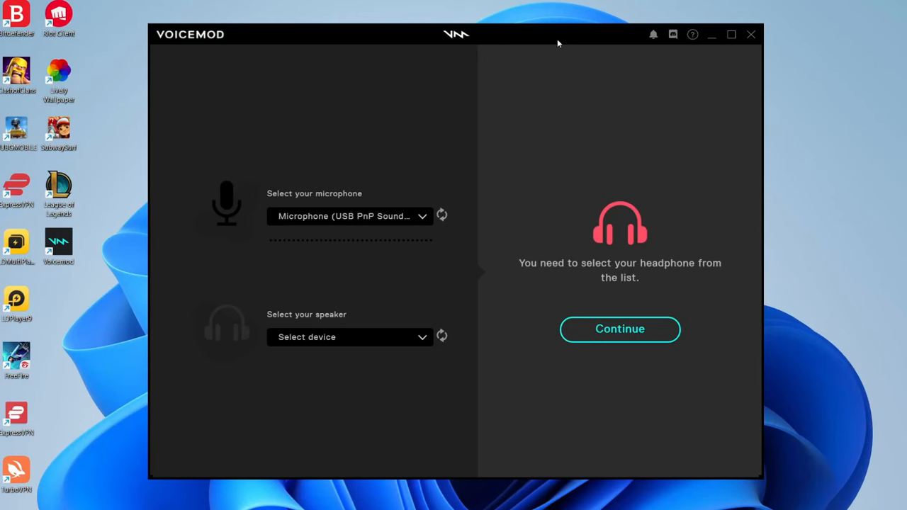
mouse_move(476, 114)
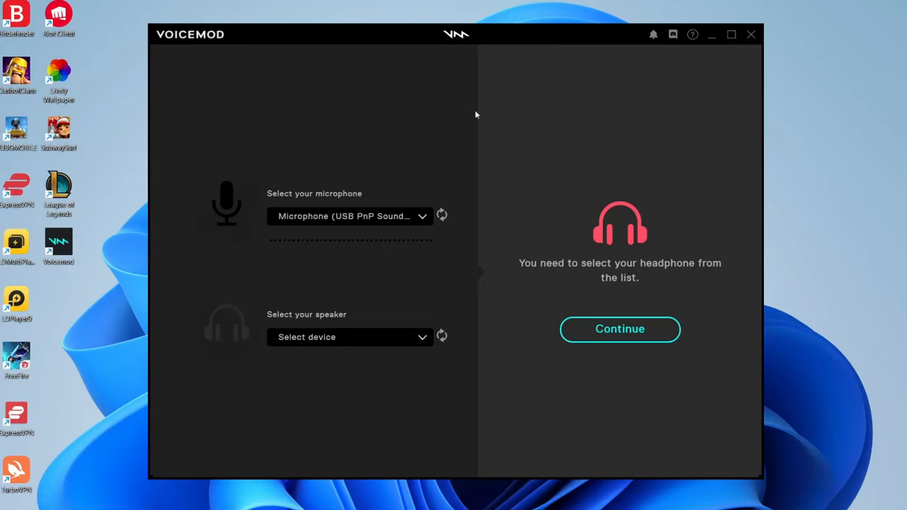
mouse_move(422, 219)
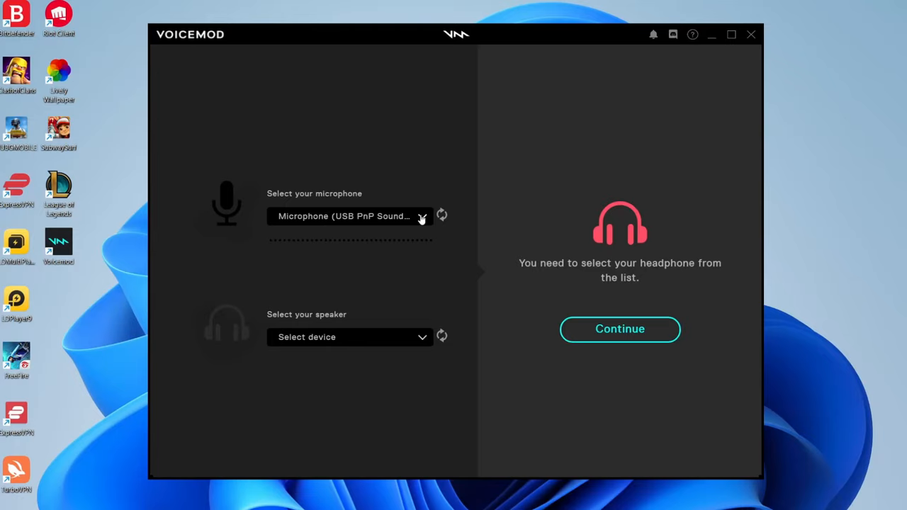
Confirm the USB PnP microphone and Realtek speakers and continue to the voice library
click(349, 337)
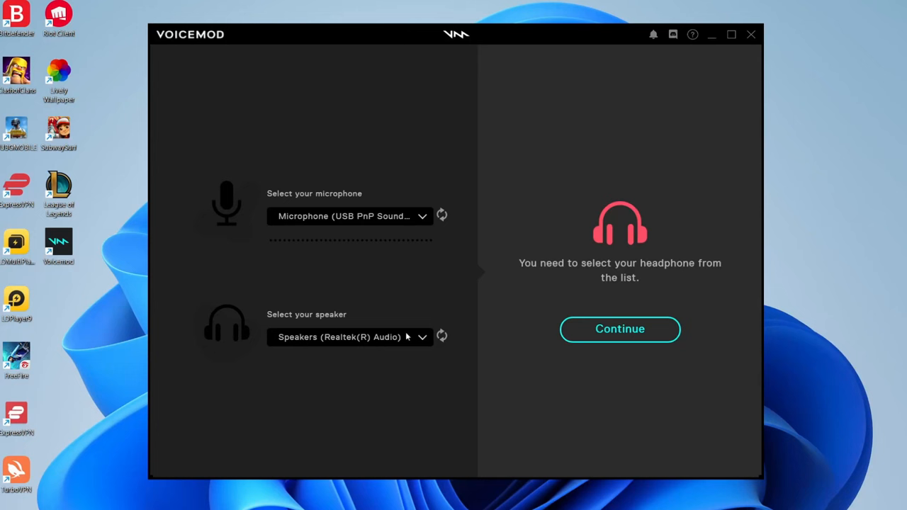
click(620, 329)
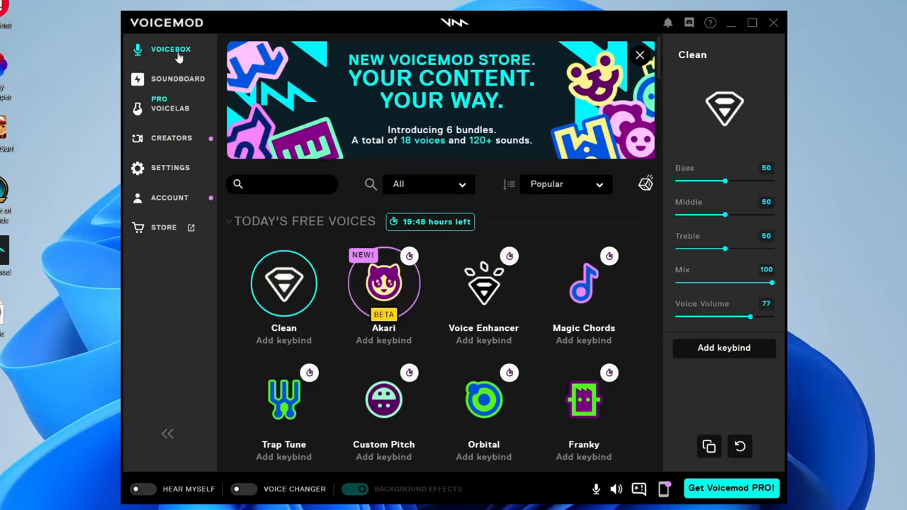
mouse_move(172, 62)
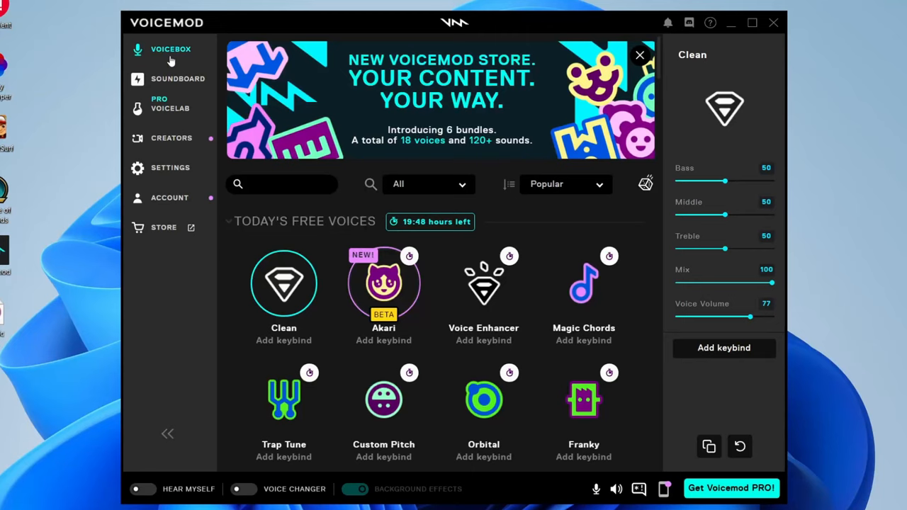
Show the soundboard with its Nuke Alert, Gong and Selfie sounds
click(179, 79)
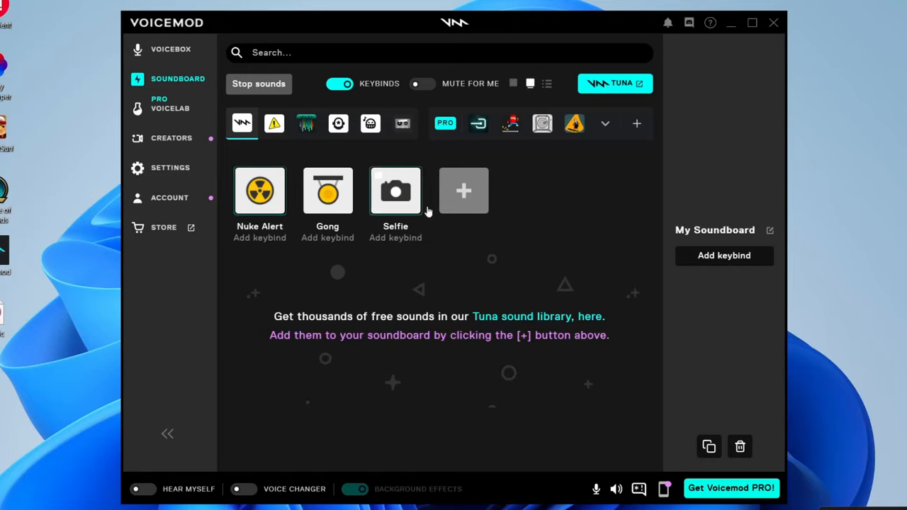
mouse_move(462, 190)
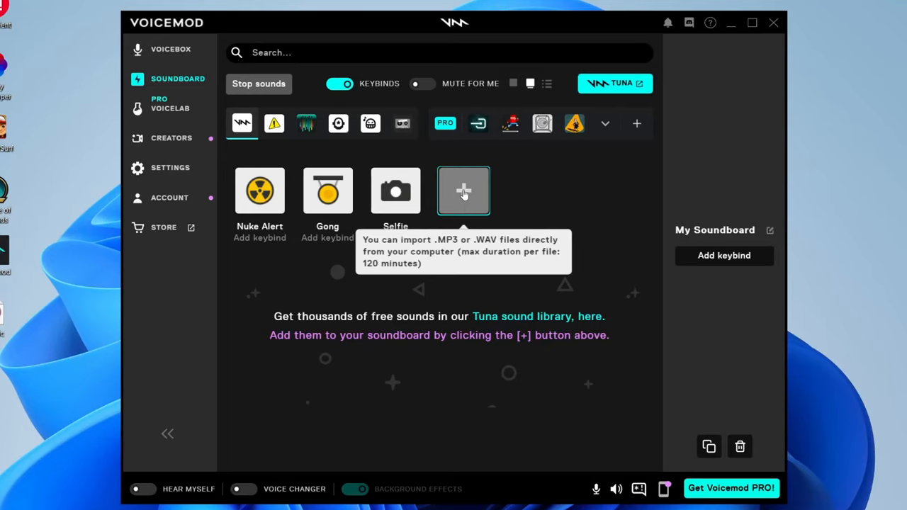
mouse_move(462, 185)
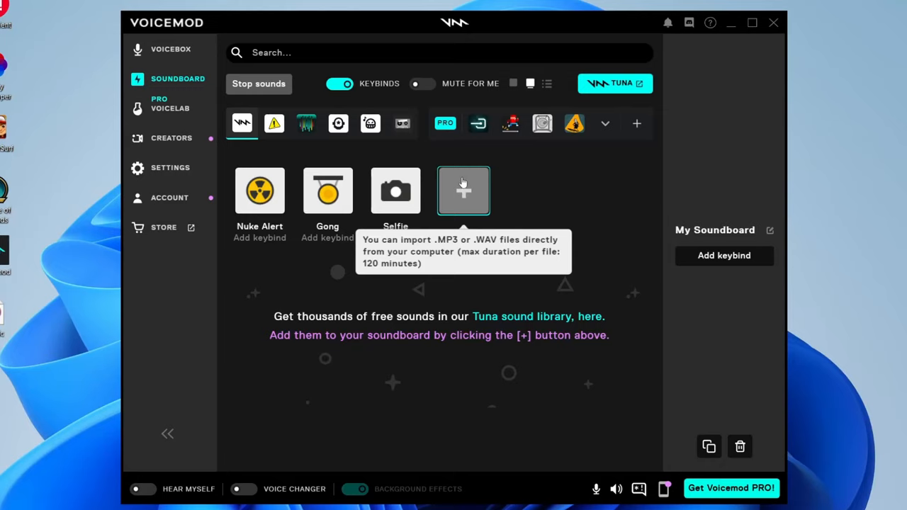
Import the Music track from the Desktop as a new soundboard tile and show its settings
click(463, 190)
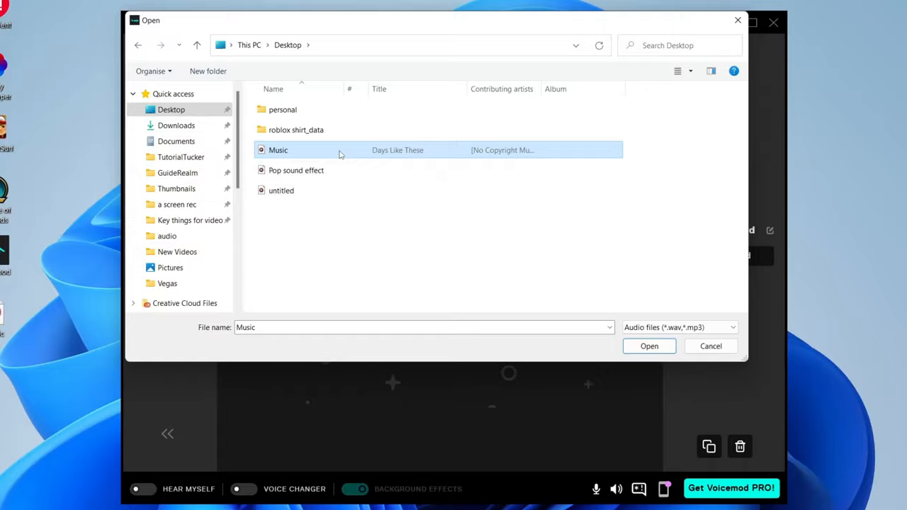
click(711, 346)
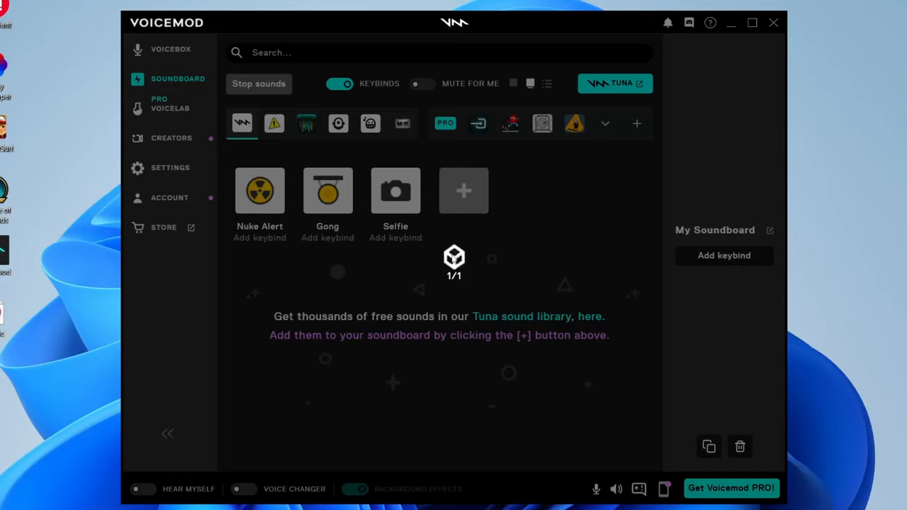
click(464, 190)
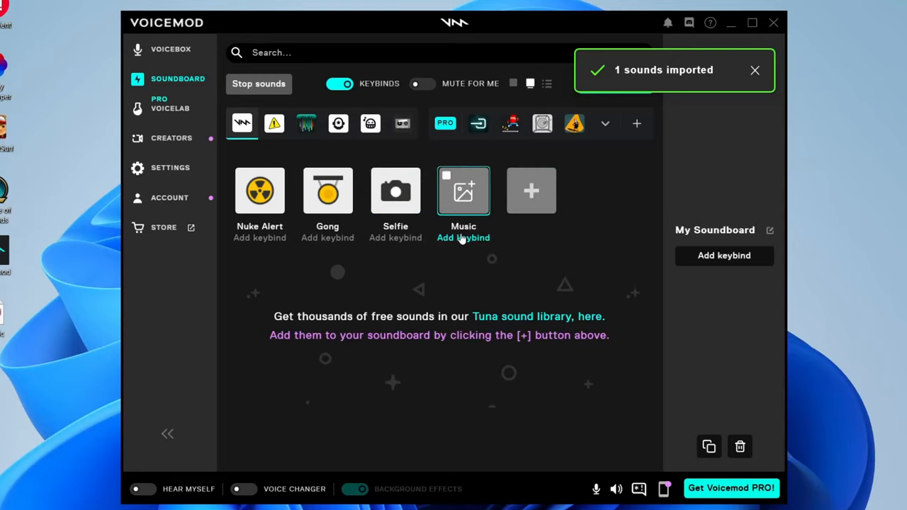
click(462, 190)
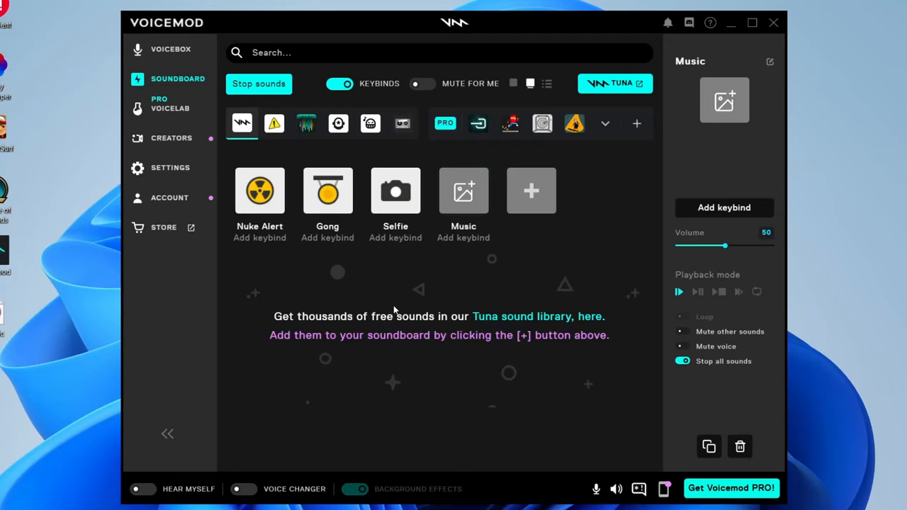
Minimize Voicemod so Discord's Friends page comes to the front
click(464, 190)
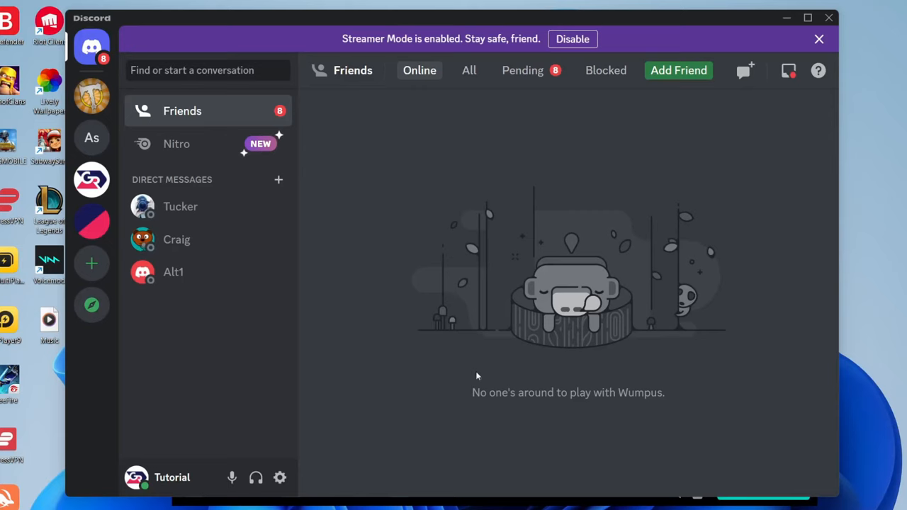
Set Voice & Video input device to Microphone (Voicemod Virtual Audio Device (WDM))
click(279, 476)
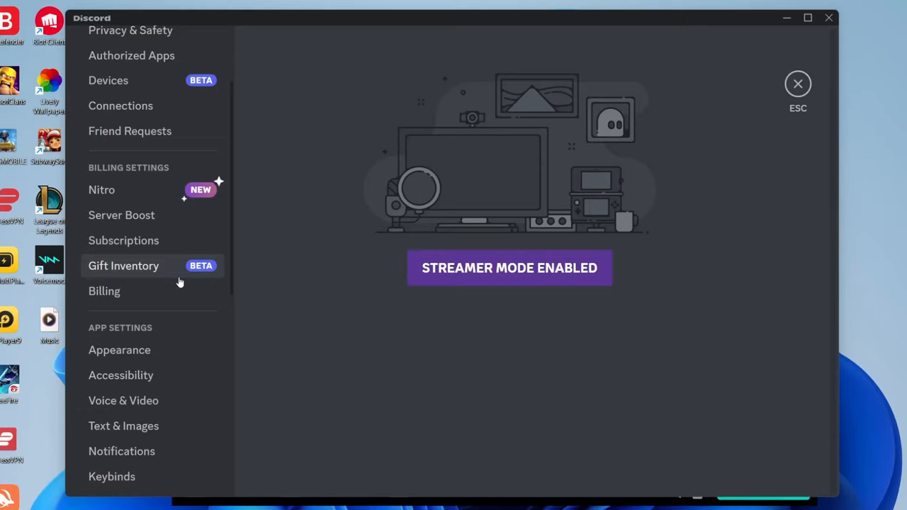
click(122, 399)
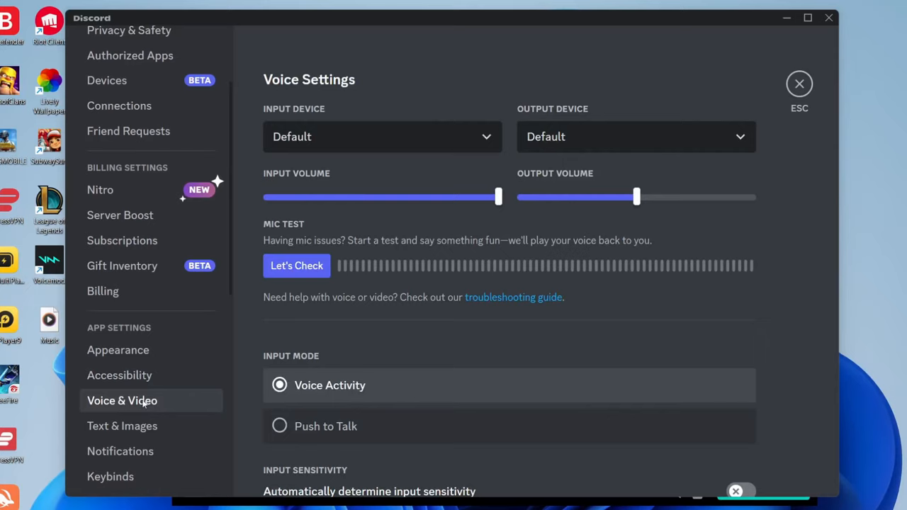
click(383, 136)
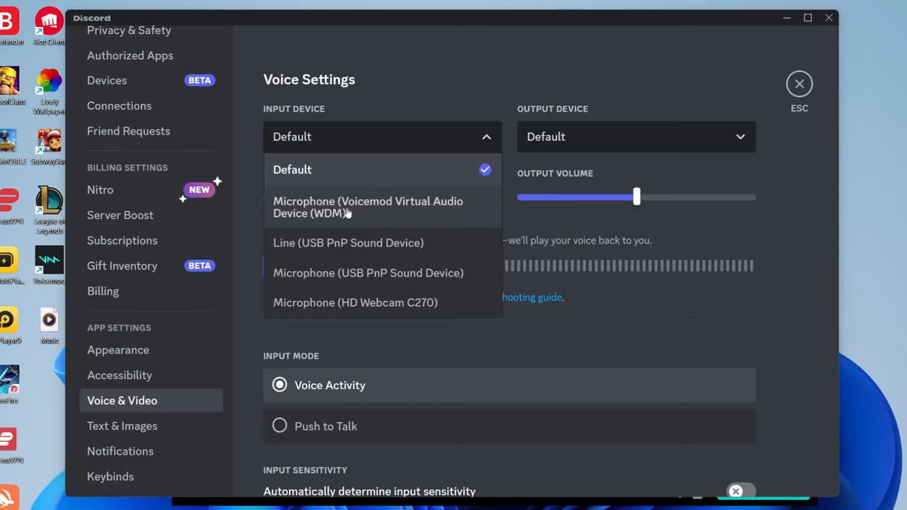
click(368, 207)
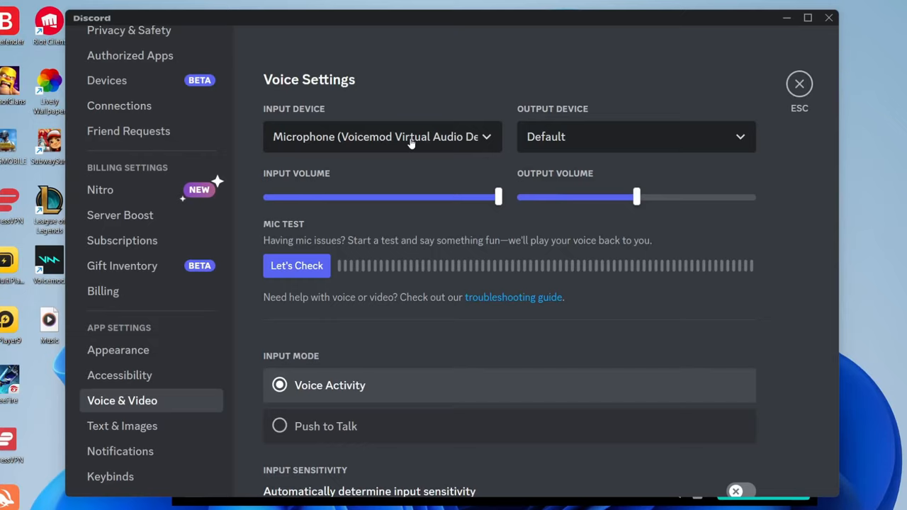
Enable 'Automatically determine input sensitivity' and review the voice processing options
scroll(down, 3)
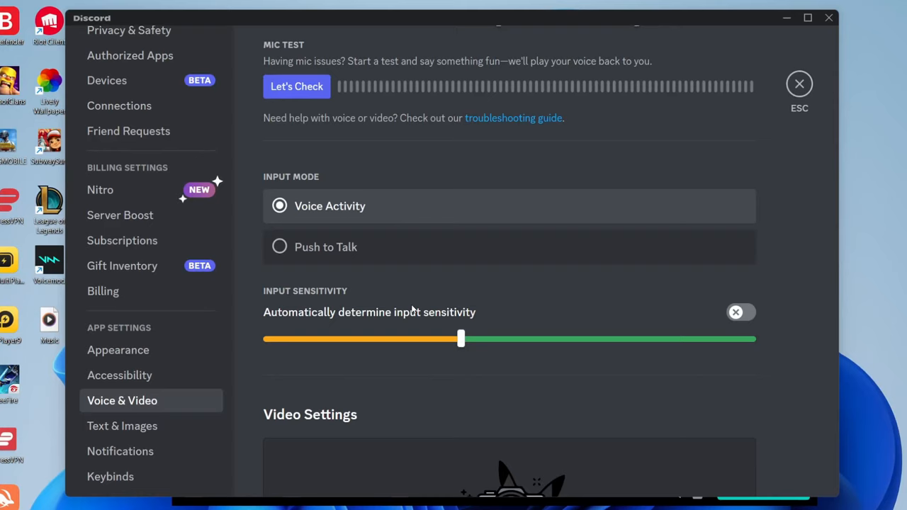
click(736, 312)
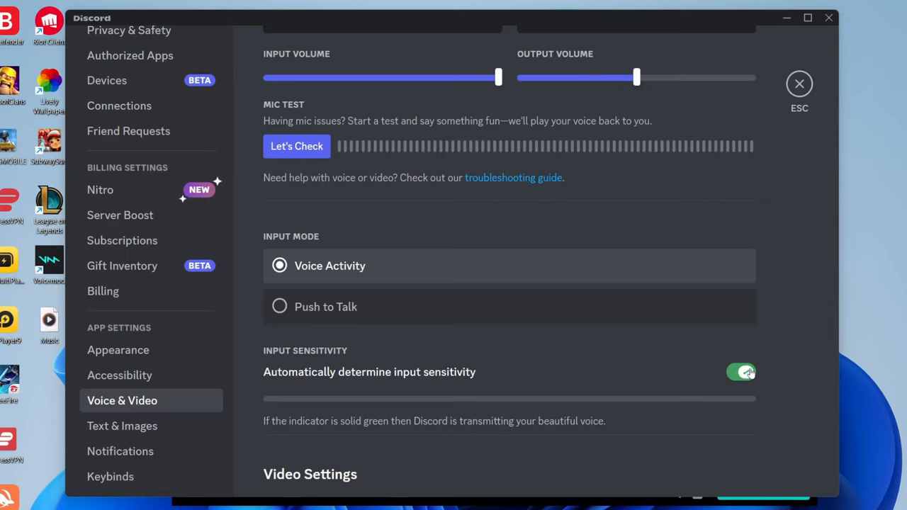
scroll(down, 3)
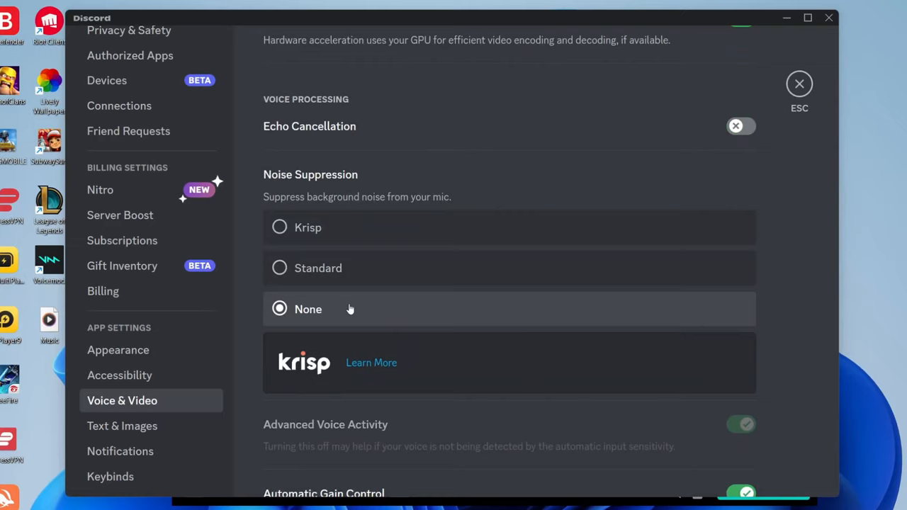
scroll(up, 3)
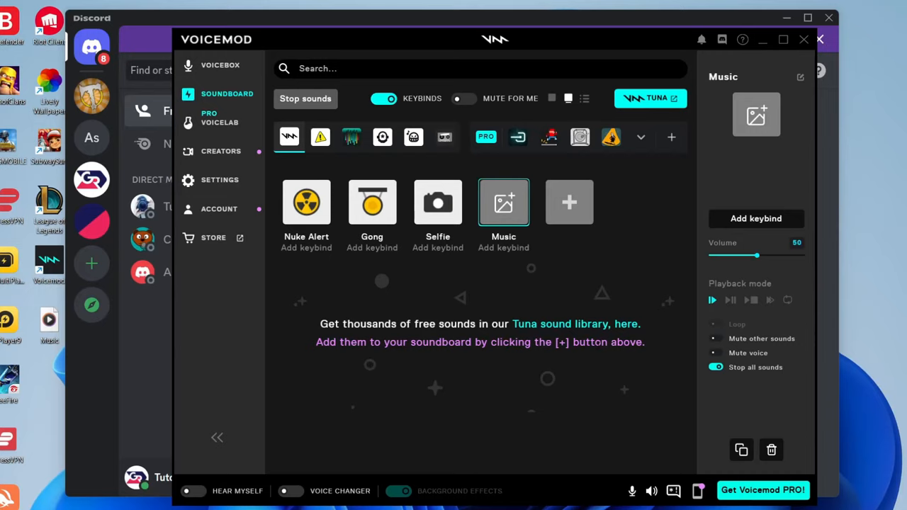
mouse_move(546, 402)
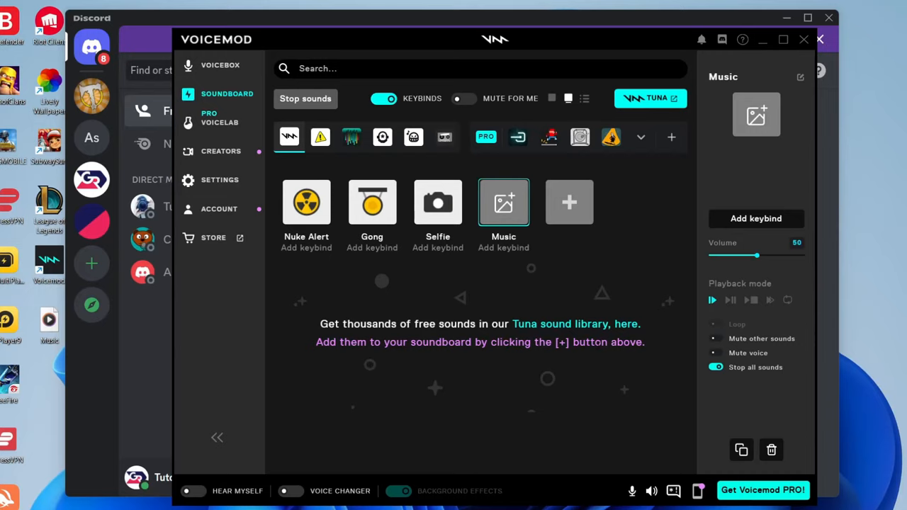